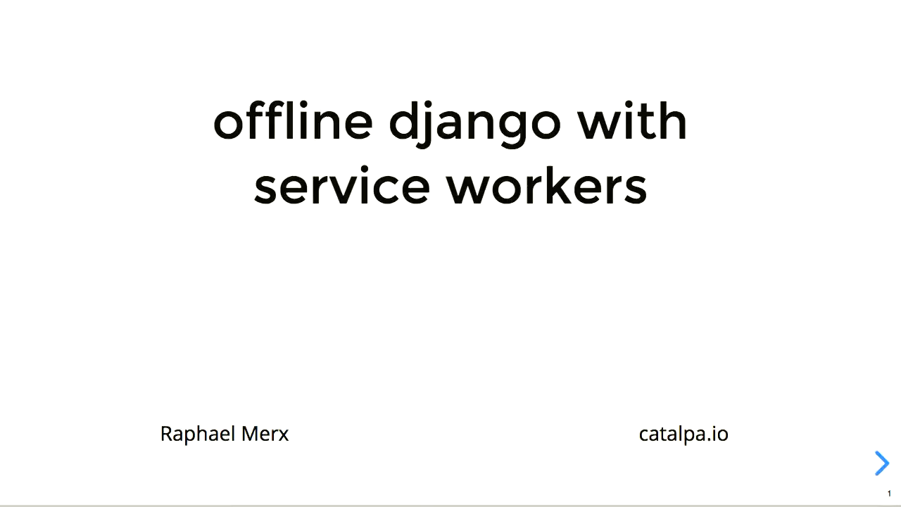
{"action": "mouse_move", "coordinate": [328, 354]}
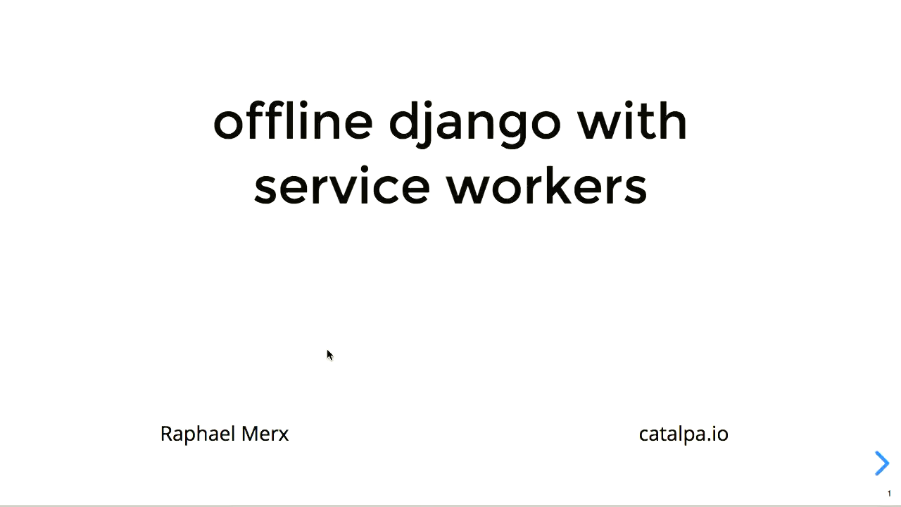
Advance from the title slide to the Catalpa International logo slide
{"action": "left_click", "coordinate": [881, 463]}
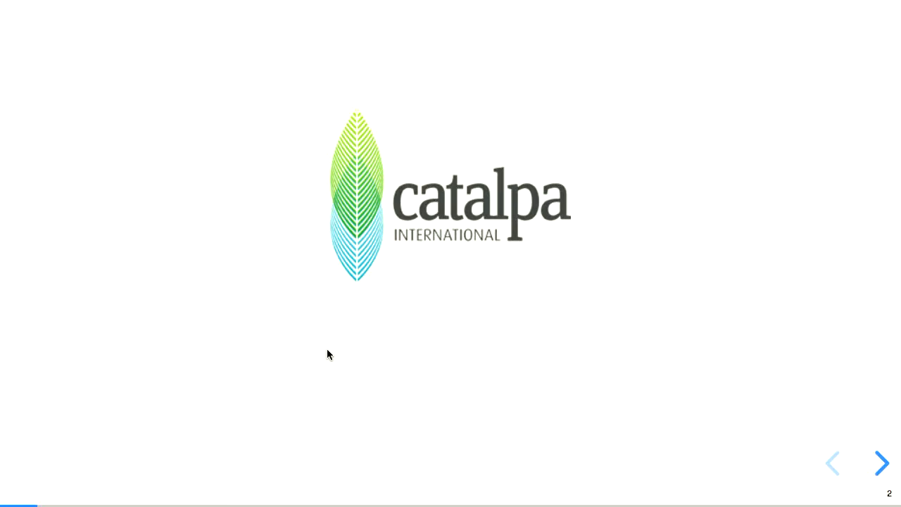
Advance to the third slide with the East Timor map
{"action": "left_click", "coordinate": [881, 464]}
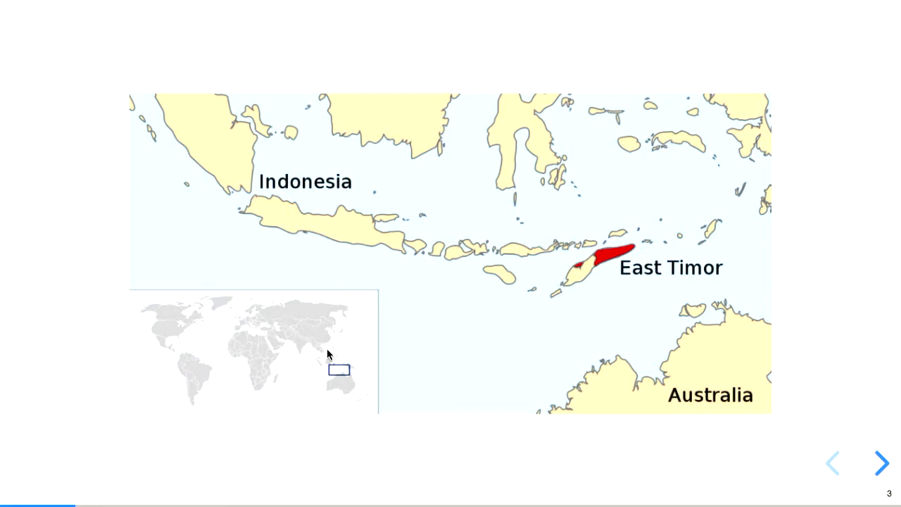
Advance past the map slide toward 'Liga Inan: offline first web app'
{"action": "left_click", "coordinate": [881, 463]}
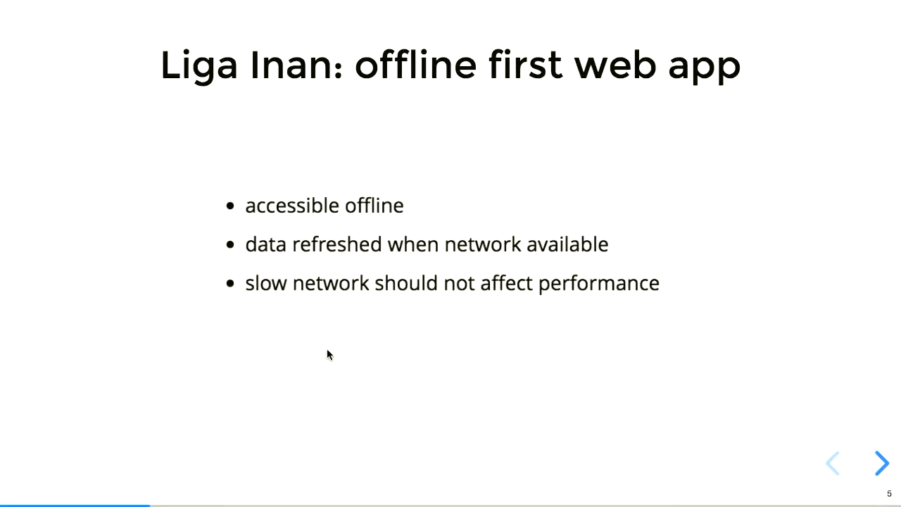
{"action": "left_click", "coordinate": [881, 463]}
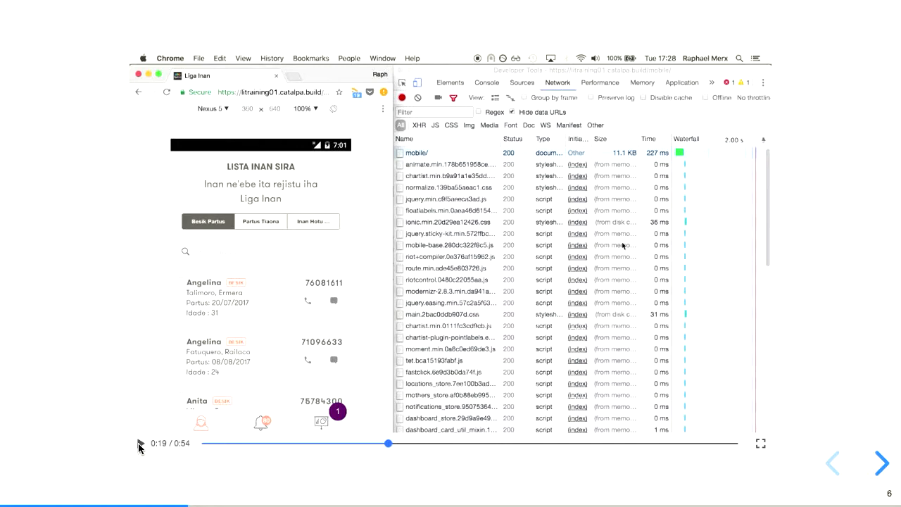
Start the slide 6 demo video so its network log shows the JSON and image requests
{"action": "left_click", "coordinate": [141, 442]}
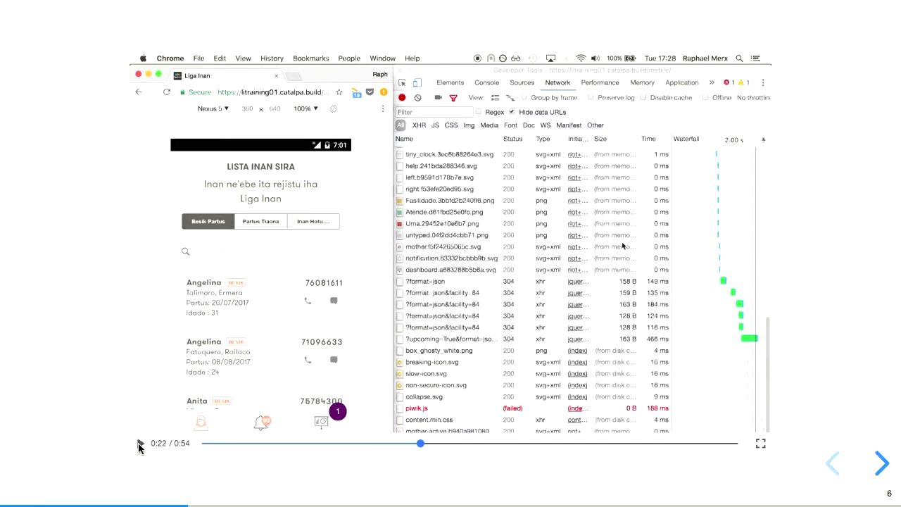
Finish the slide 6 video and reach slide 7's unstarted demo recording
{"action": "left_click", "coordinate": [141, 443]}
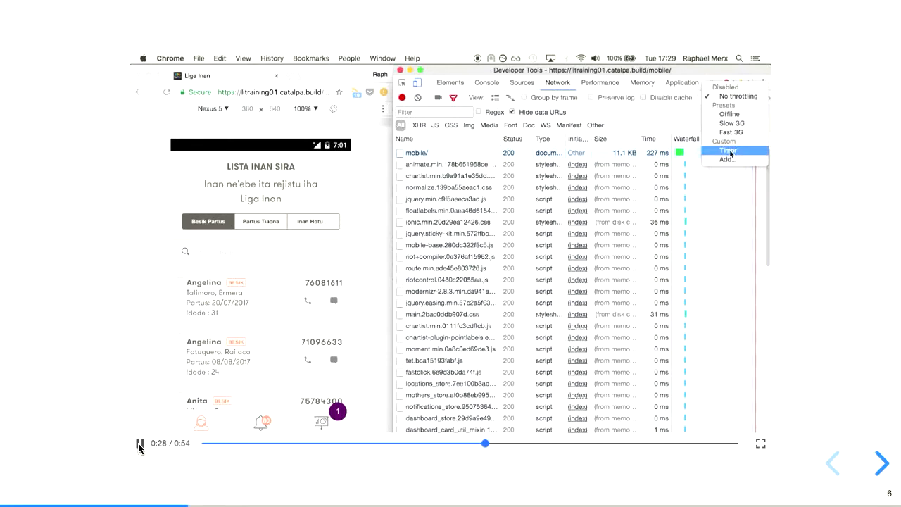
{"action": "left_click", "coordinate": [726, 150]}
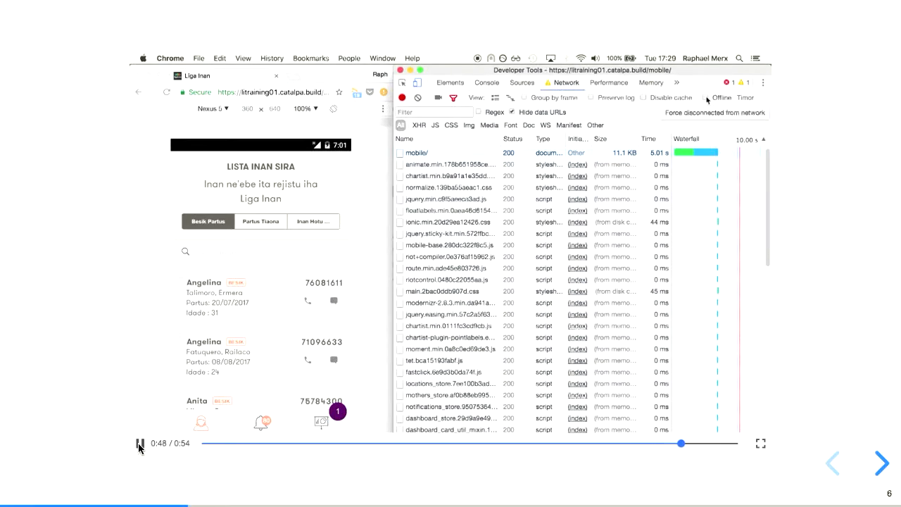
{"action": "left_click", "coordinate": [707, 97]}
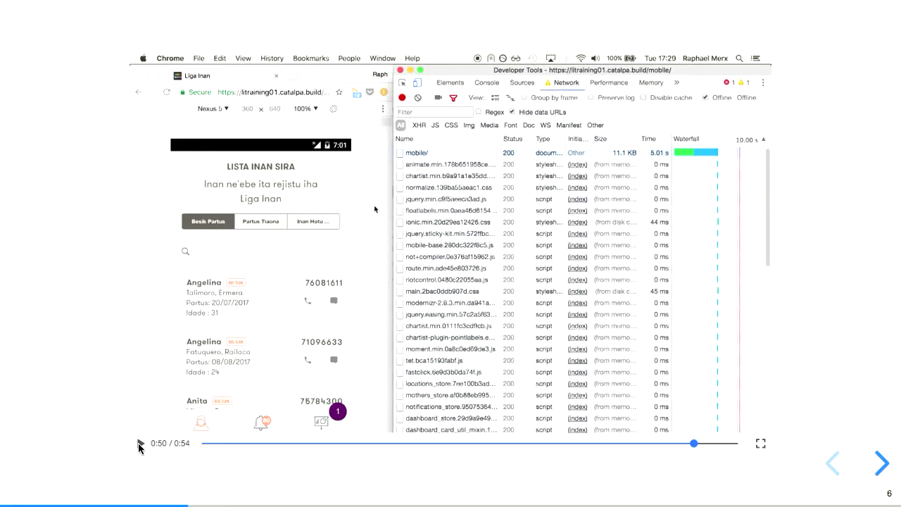
{"action": "left_click", "coordinate": [139, 442]}
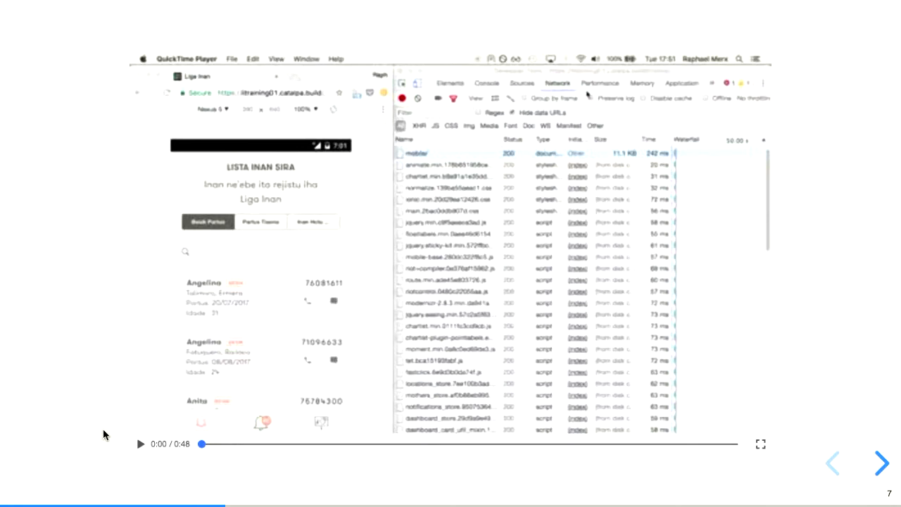
Play the slide 7 video to 0:07, showing the active service worker
{"action": "left_click", "coordinate": [141, 443]}
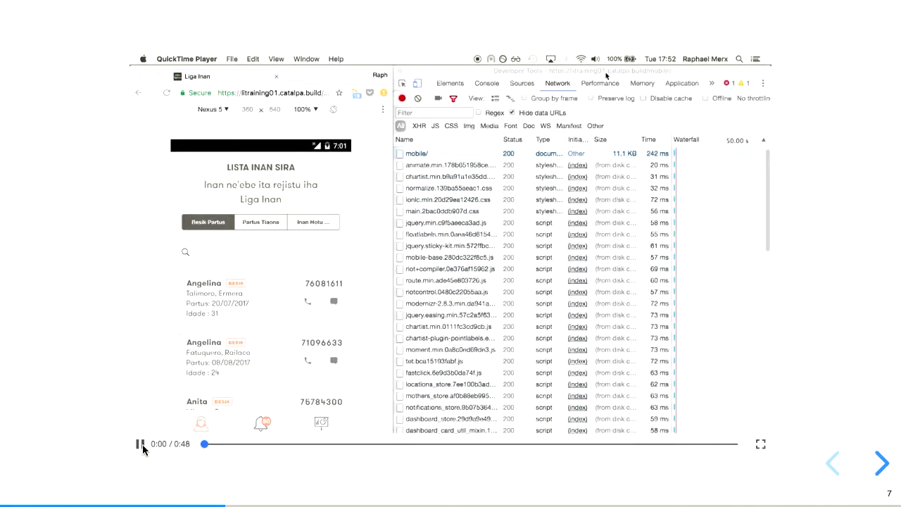
{"action": "left_click", "coordinate": [682, 83]}
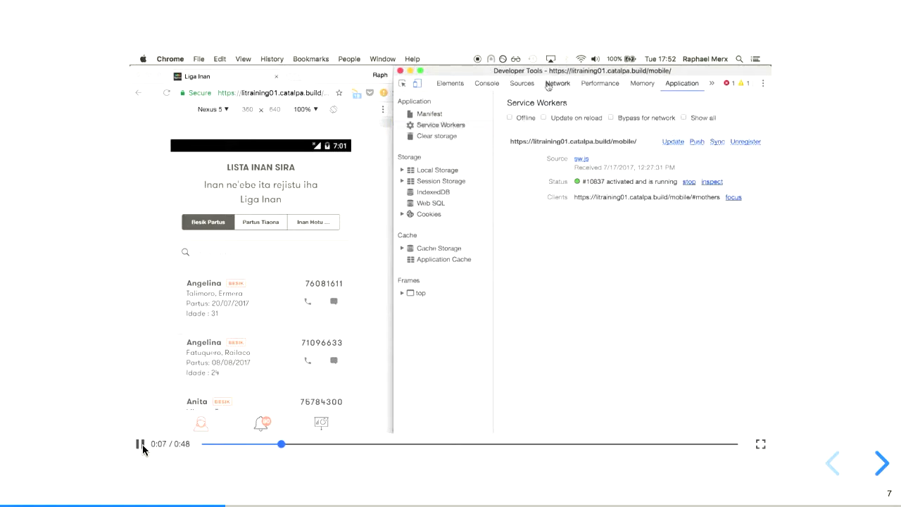
Pause the slide 7 video at 0:16 on the reloaded page's request waterfall
{"action": "left_click", "coordinate": [557, 83]}
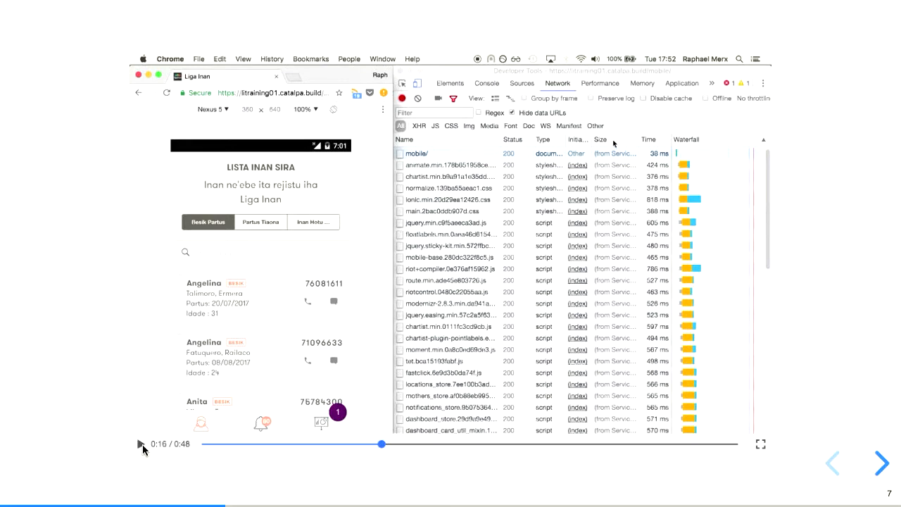
Resume then pause the slide 7 video at 0:34 on the later image and JSON requests
{"action": "left_click", "coordinate": [141, 443]}
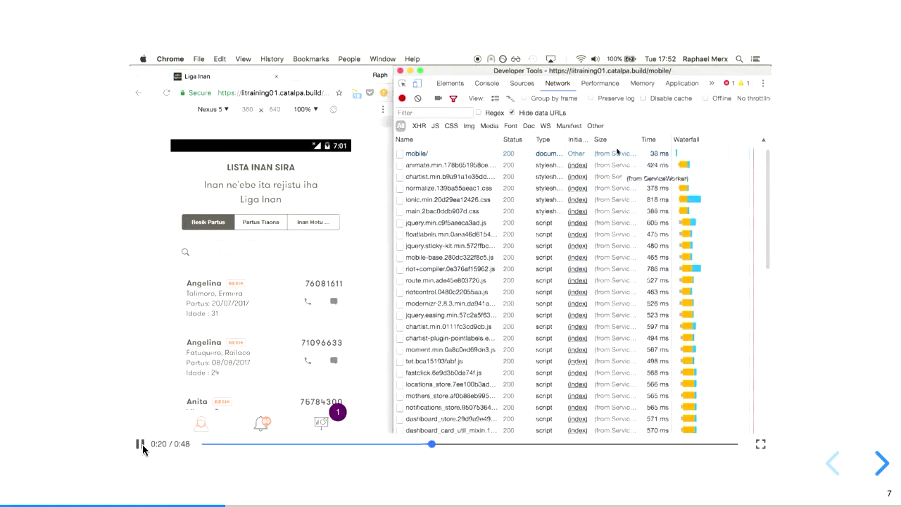
{"action": "left_click", "coordinate": [753, 99]}
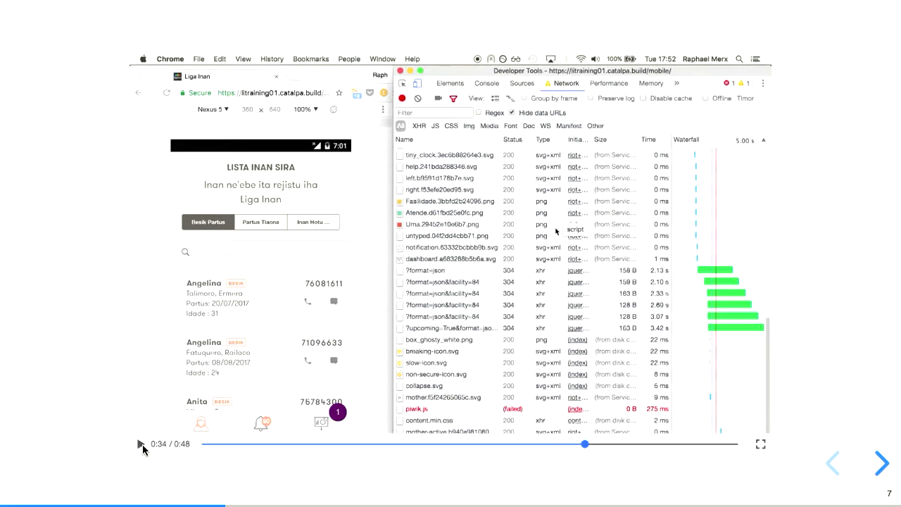
Resume the slide 7 video and let it play to its end at 0:48
{"action": "left_click", "coordinate": [141, 444]}
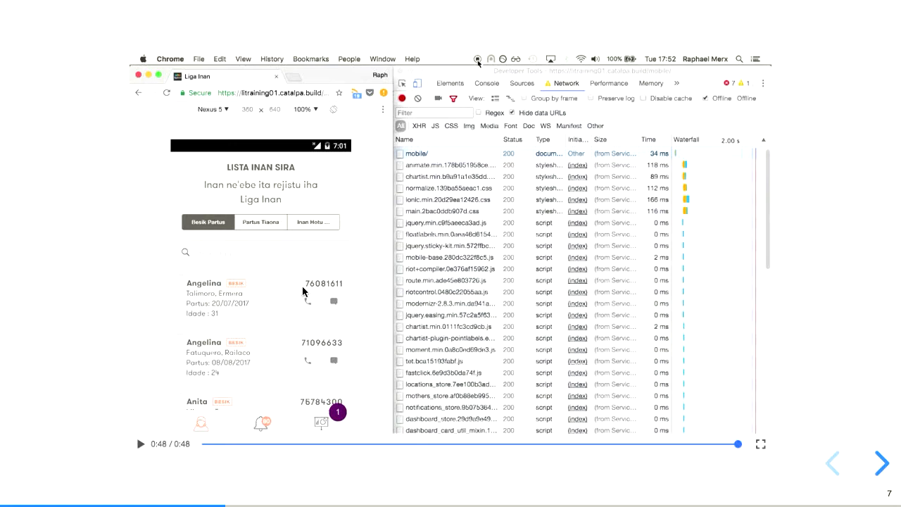
Advance from the demo video slide to 'service workers: what are they?'
{"action": "left_click", "coordinate": [881, 463]}
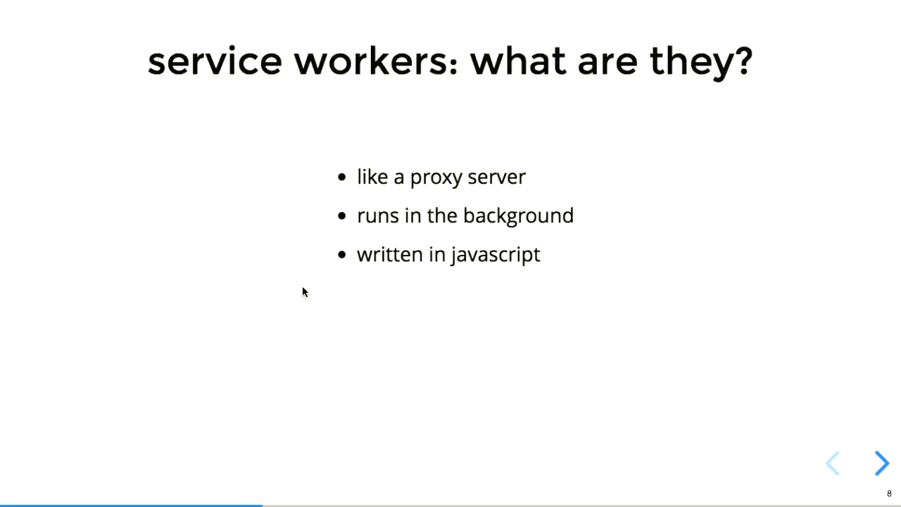
{"action": "mouse_move", "coordinate": [690, 302]}
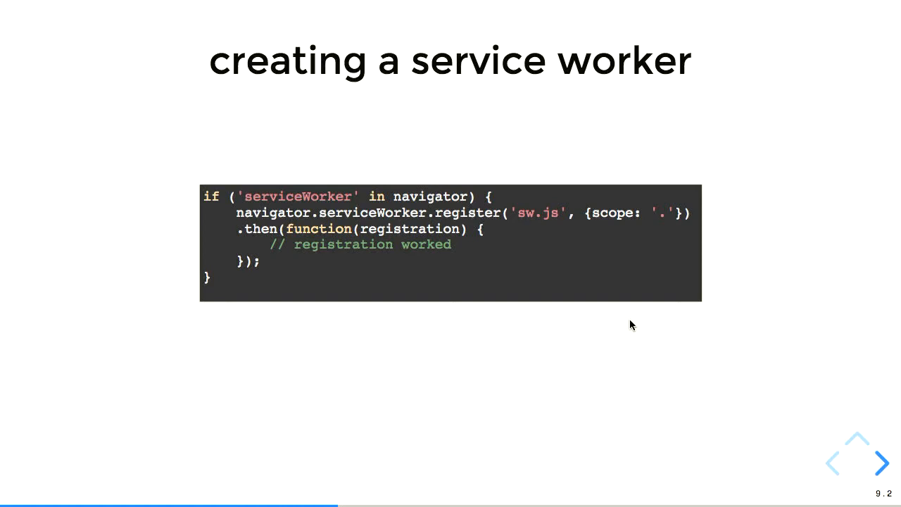
Advance to slide 10, 'inside sw.js', with the fetch event listener returning a proxy response
{"action": "left_click", "coordinate": [881, 463]}
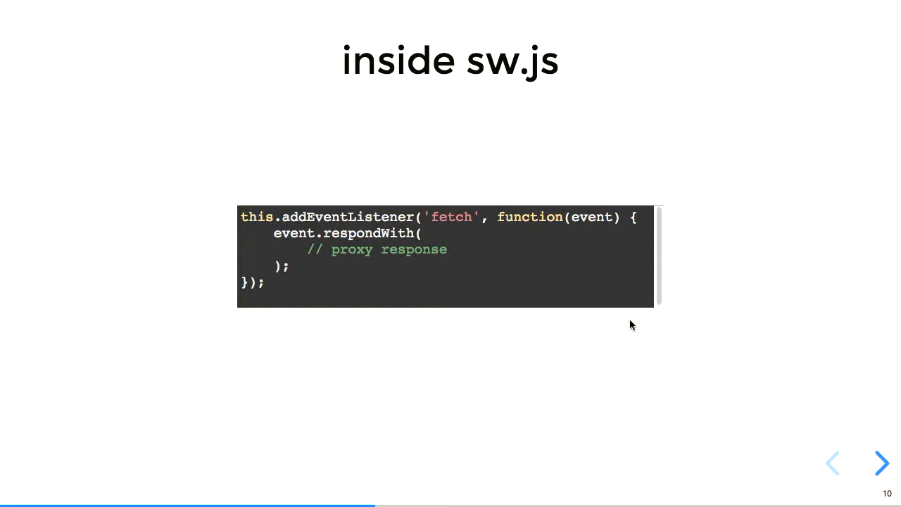
Advance to slide 11, 'useless service worker', whose handler responds with fetch(event.request)
{"action": "left_click", "coordinate": [881, 463]}
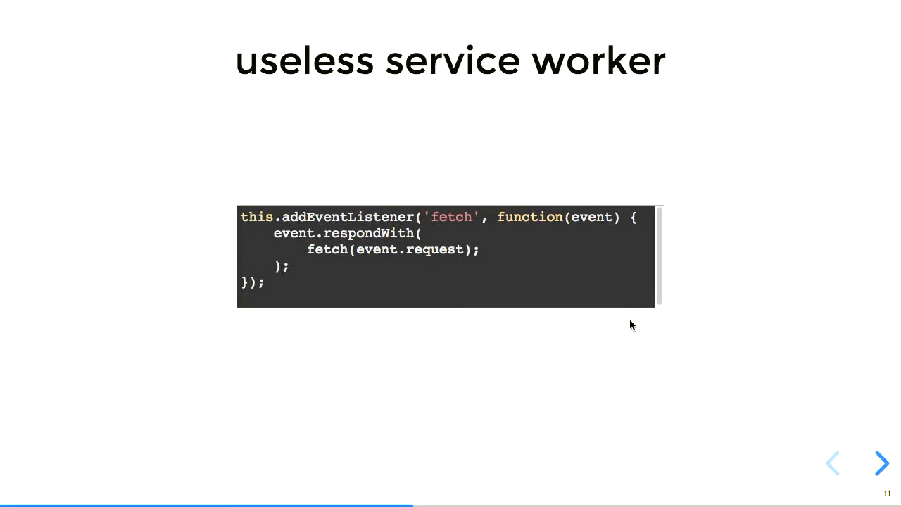
Advance to slide 12, 'annoying service worker', answering every fetch with an 'unresponsive response'
{"action": "left_click", "coordinate": [881, 464]}
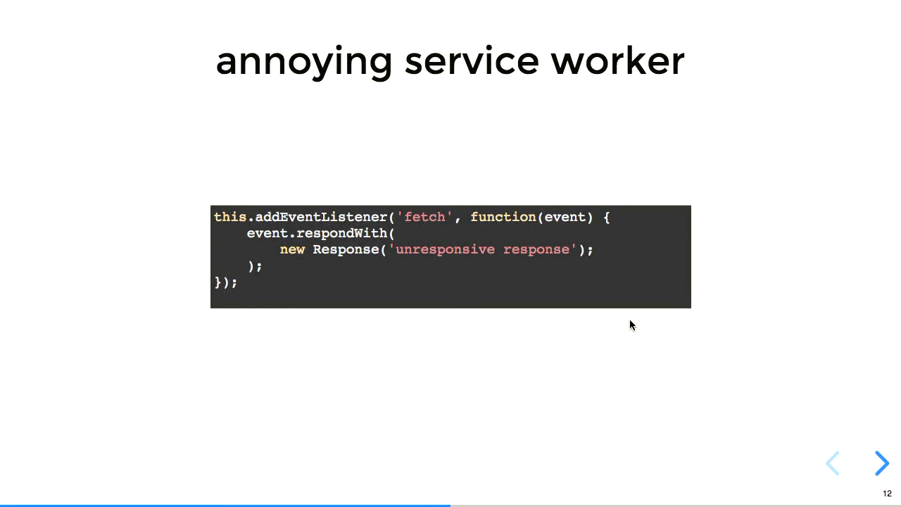
Advance to slide 13.1, 'network first, cache fallback', responding via networkOrCache(event.request)
{"action": "left_click", "coordinate": [882, 463]}
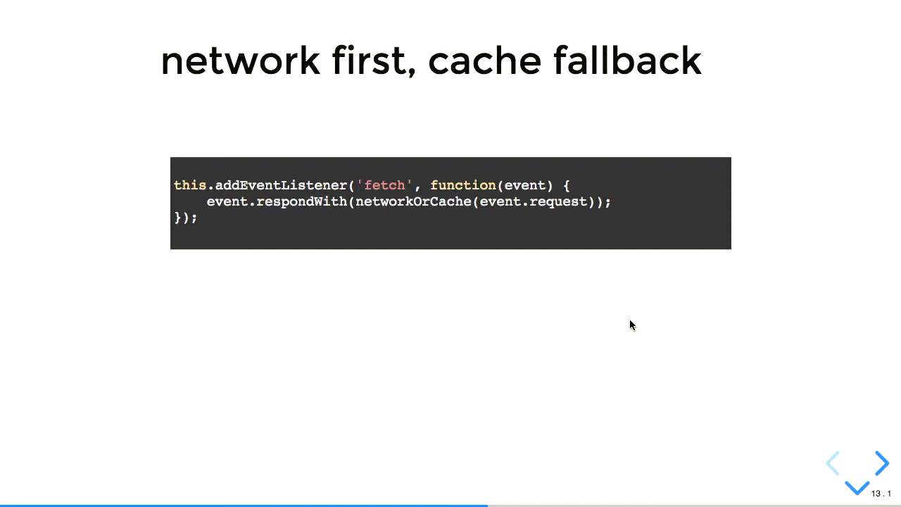
Step down to slide 13.3 showing the networkOrCache and fromCache functions using 'my-cache'
{"action": "left_click", "coordinate": [859, 462]}
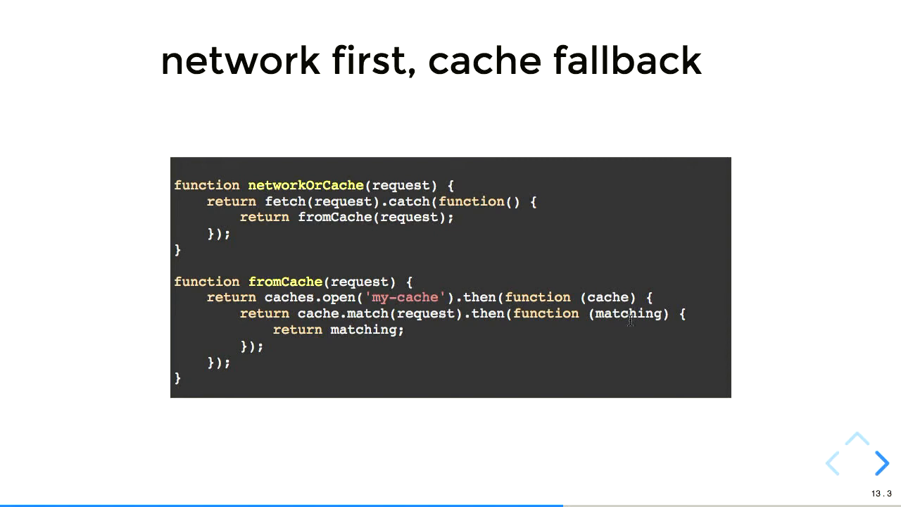
{"action": "left_click", "coordinate": [856, 468]}
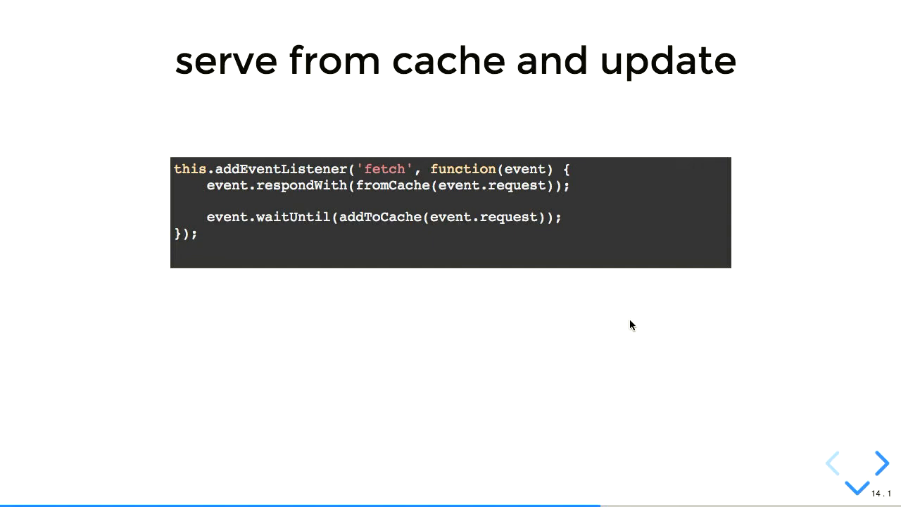
Step down to slide 14.2 showing the addToCache function storing requests in 'my-cache'
{"action": "left_click", "coordinate": [858, 467]}
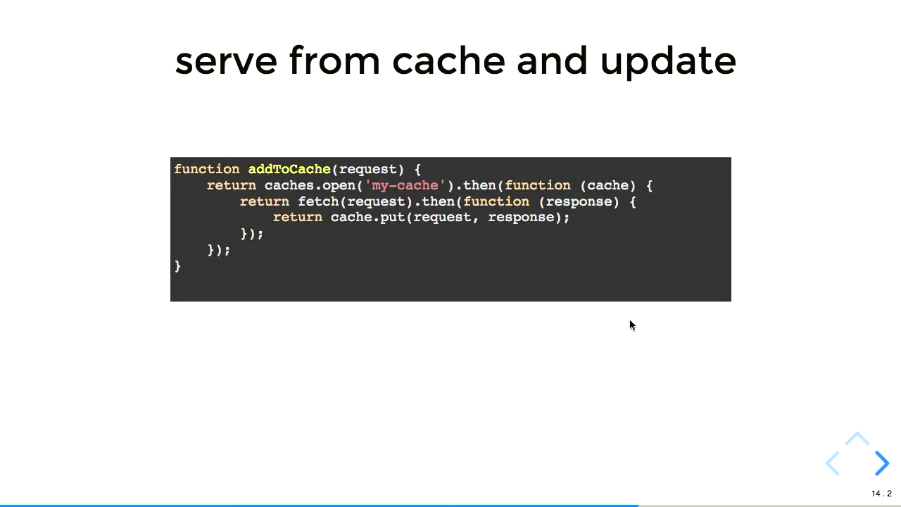
{"action": "left_click", "coordinate": [882, 463]}
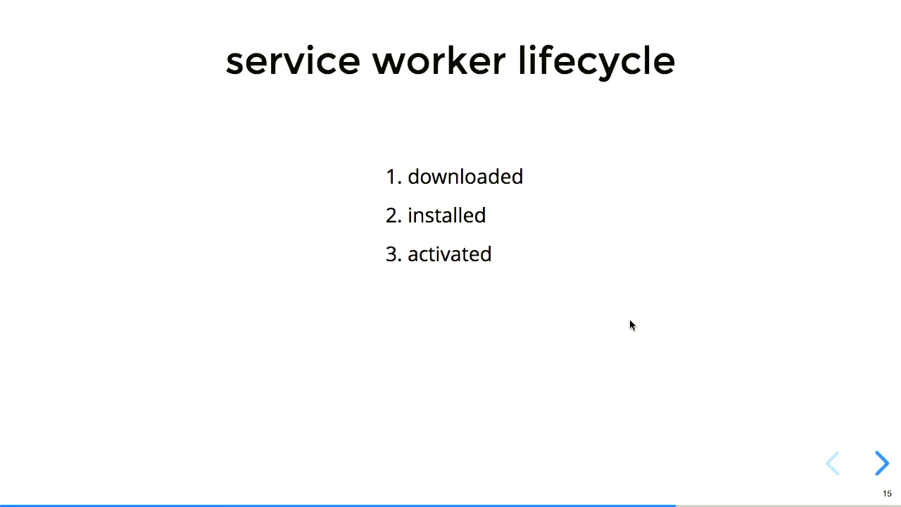
Move on from the lifecycle slide to slide 17.2, 'in django', precaching two Django URLs on install
{"action": "left_click", "coordinate": [881, 462]}
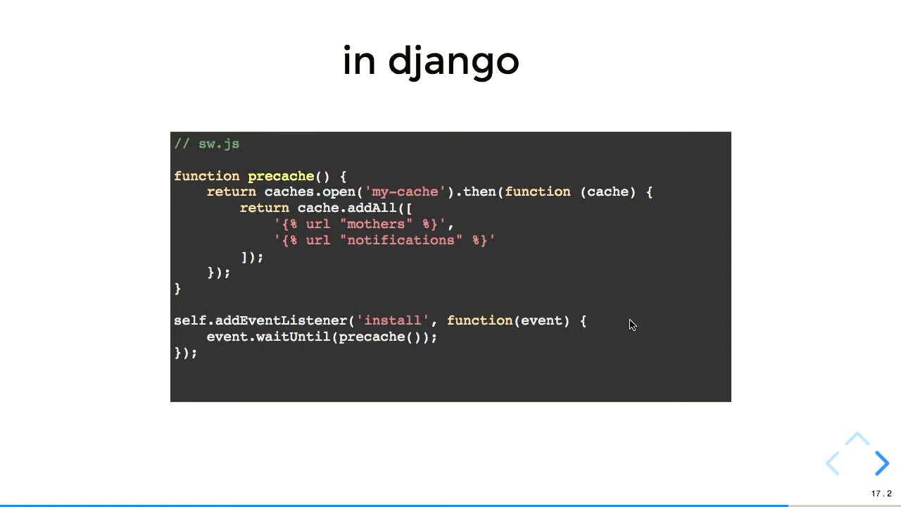
Move on to slide 19, 'go and change the world', pairing registration with an offline.html fallback
{"action": "left_click", "coordinate": [881, 463]}
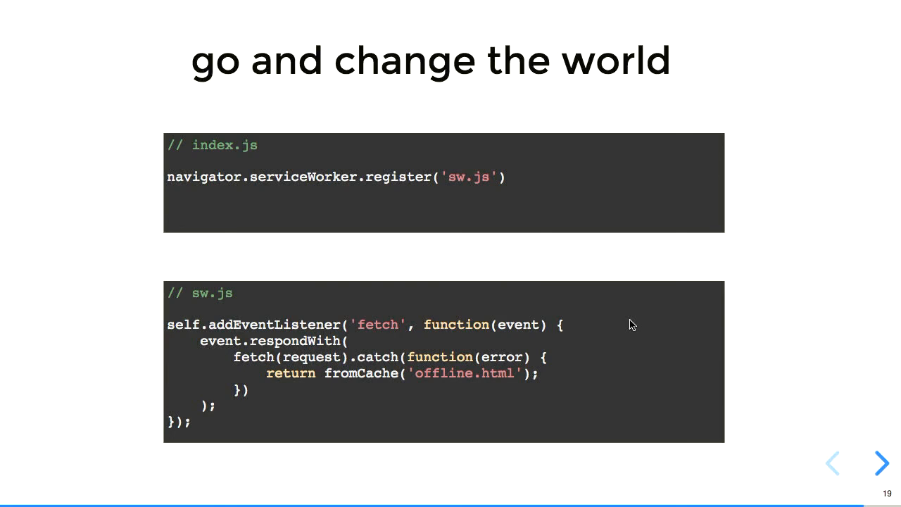
Advance to the final slide 20, 'thanks!', with the presenter's contact details and Catalpa's website
{"action": "left_click", "coordinate": [881, 463]}
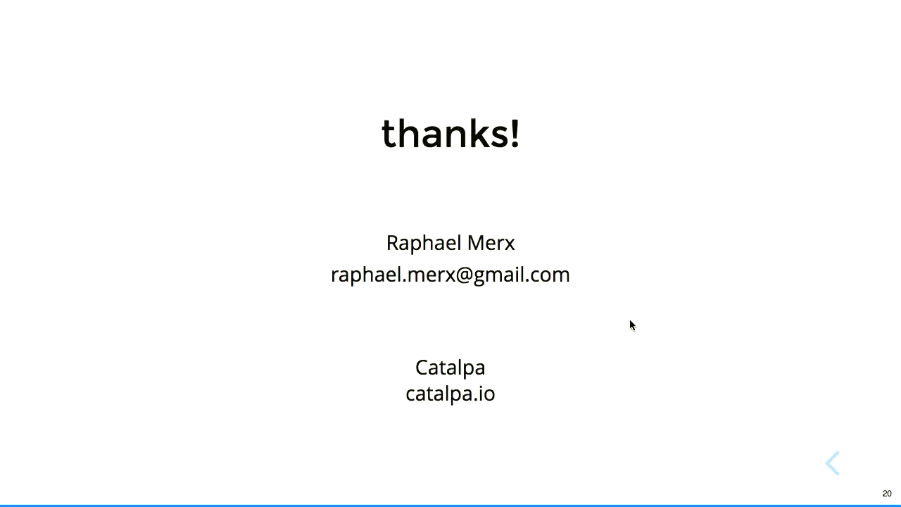